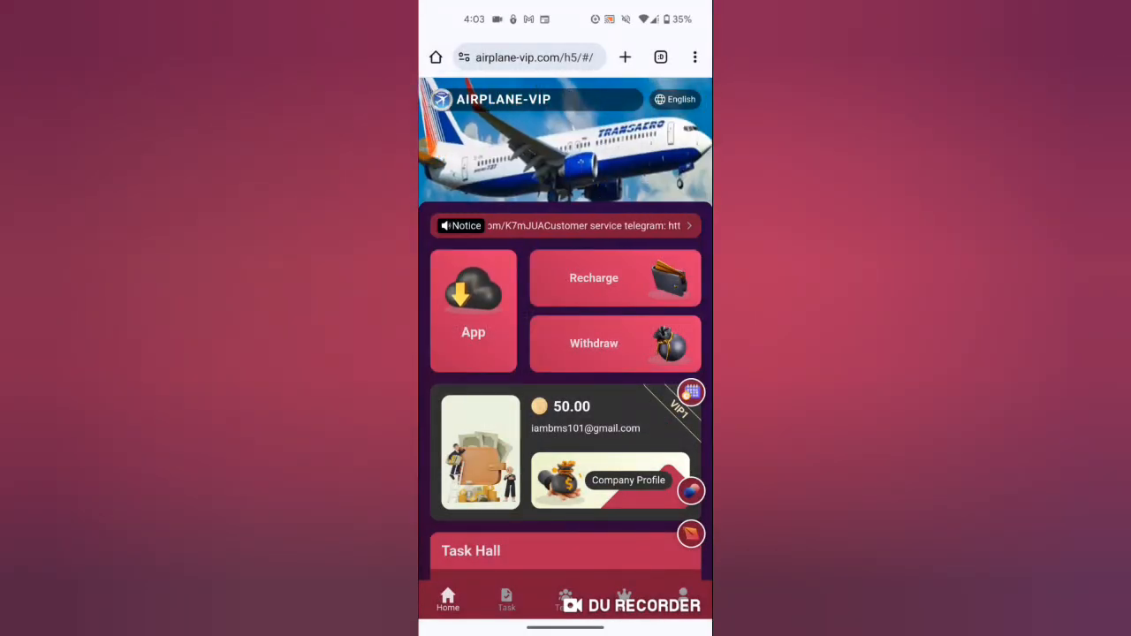
# - Scroll through the announcement listing registration links and VIP level quotas with daily income
pyautogui.scroll(-3)
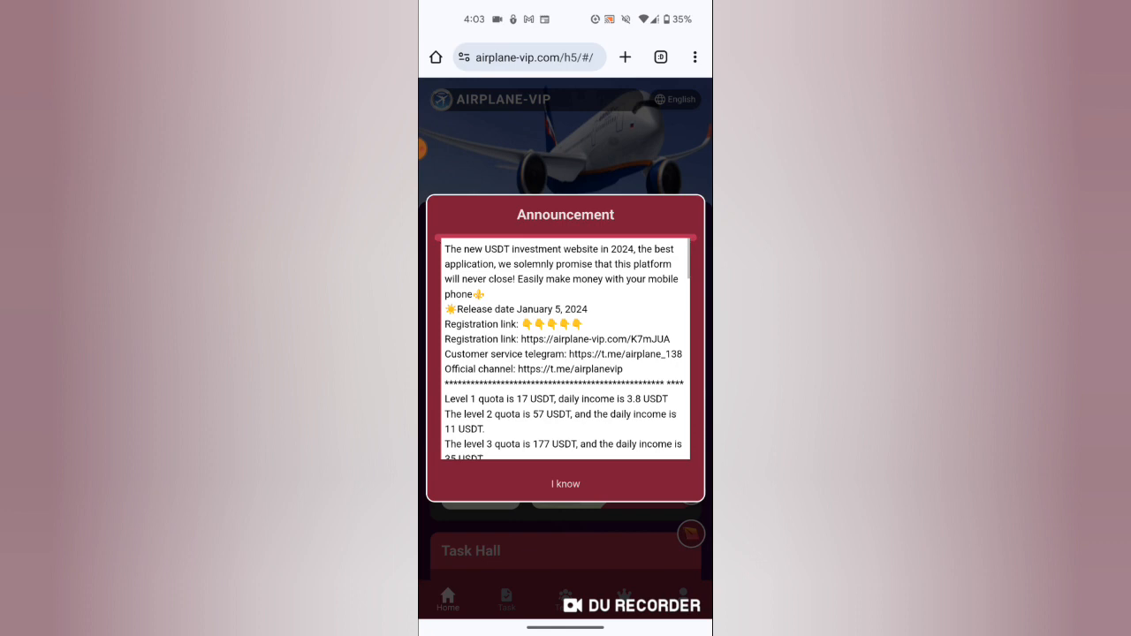
# - Dismiss the announcement and acknowledge the $160 recharge notice to return to the home page
pyautogui.click(566, 484)
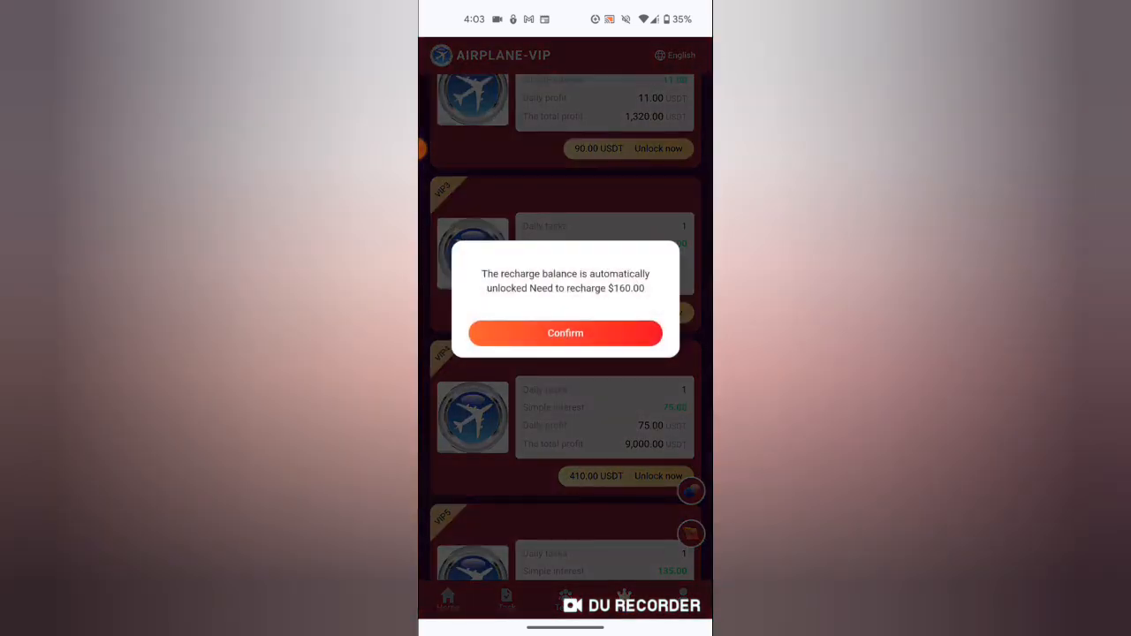
pyautogui.click(566, 333)
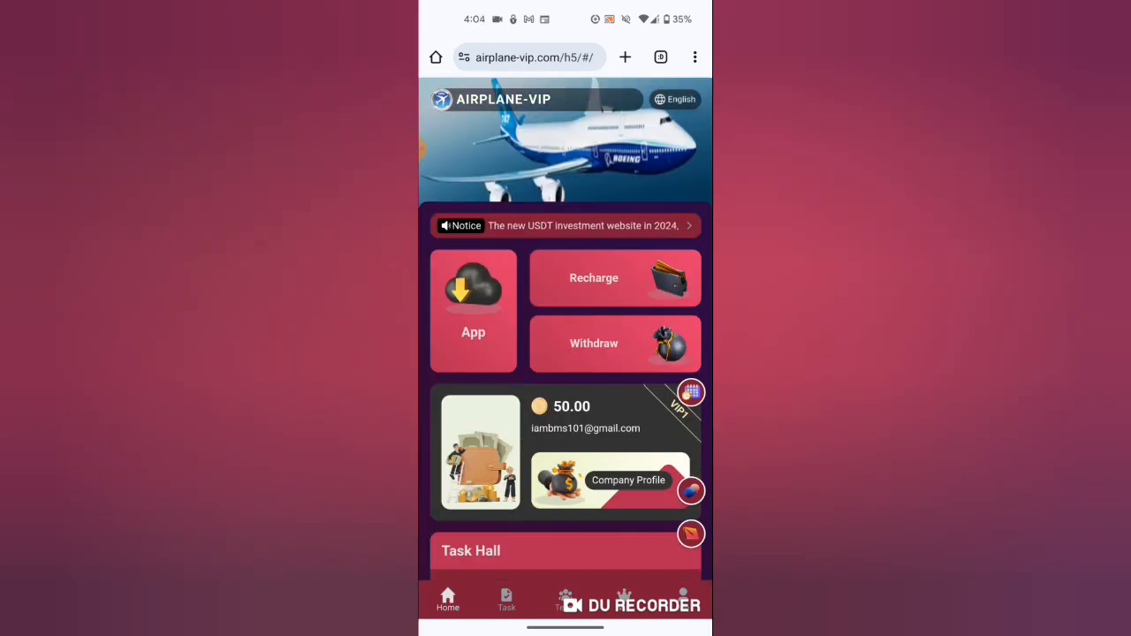
pyautogui.click(614, 277)
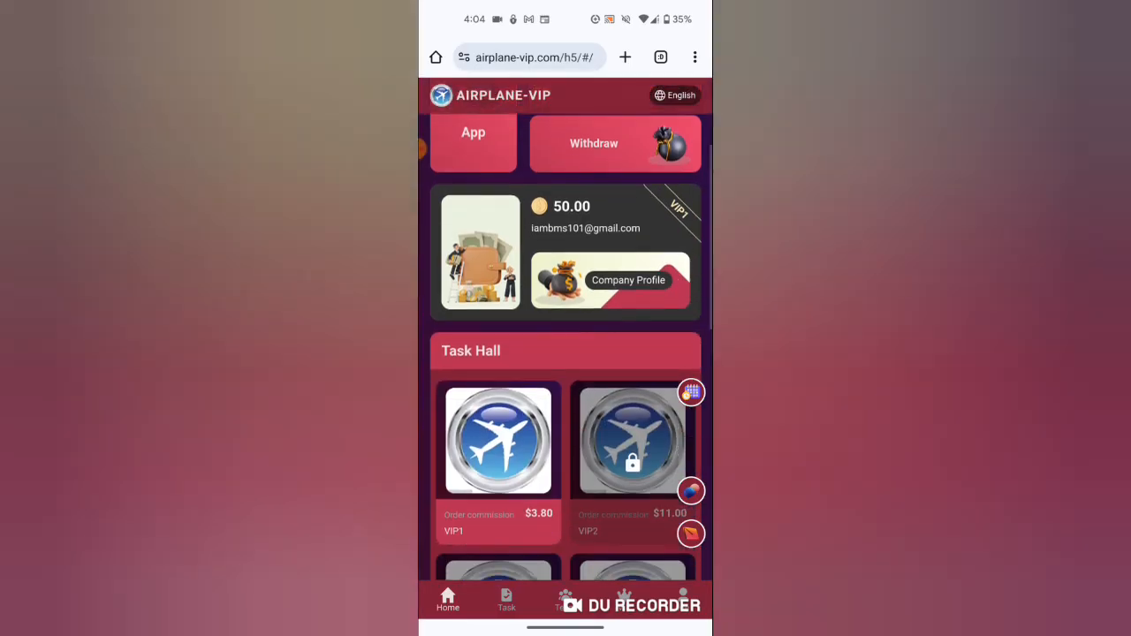
pyautogui.scroll(-3)
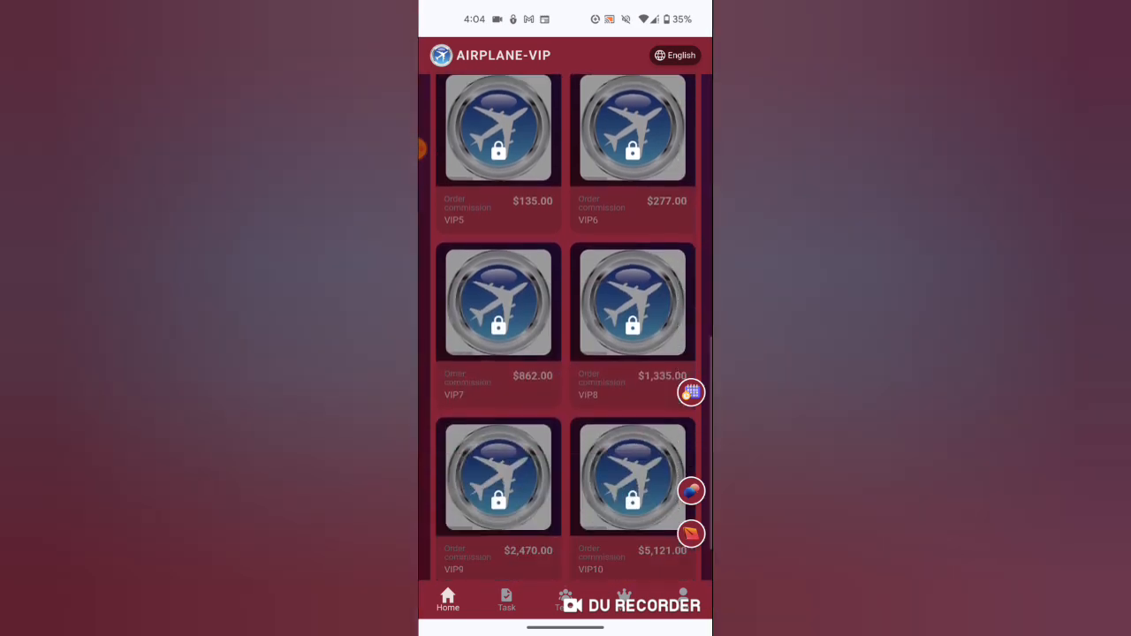
pyautogui.click(565, 601)
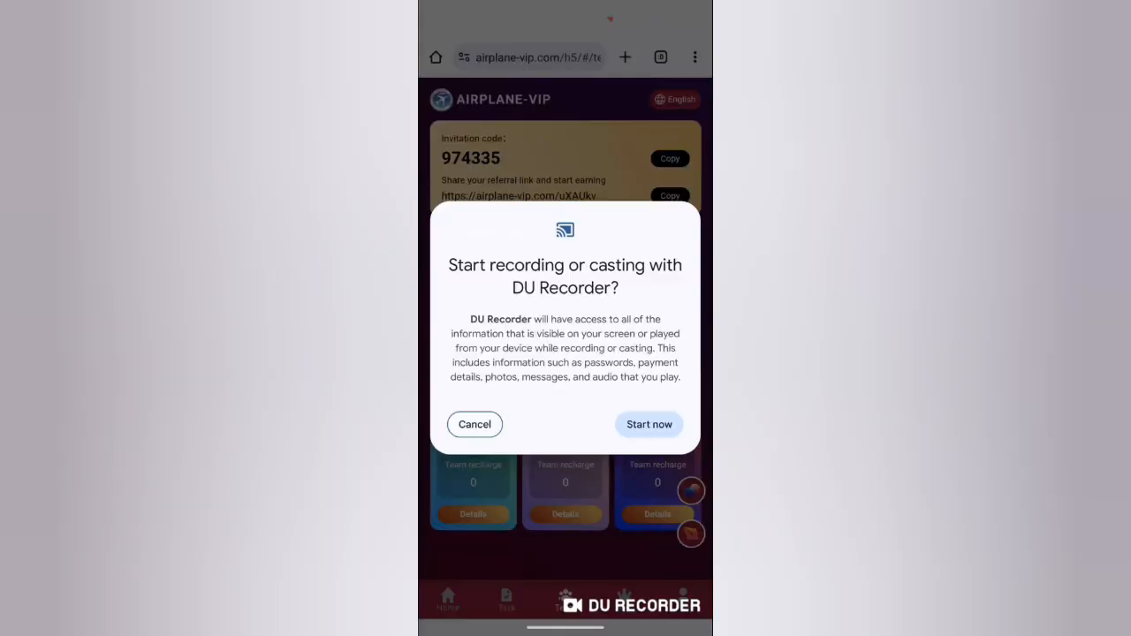
pyautogui.click(649, 425)
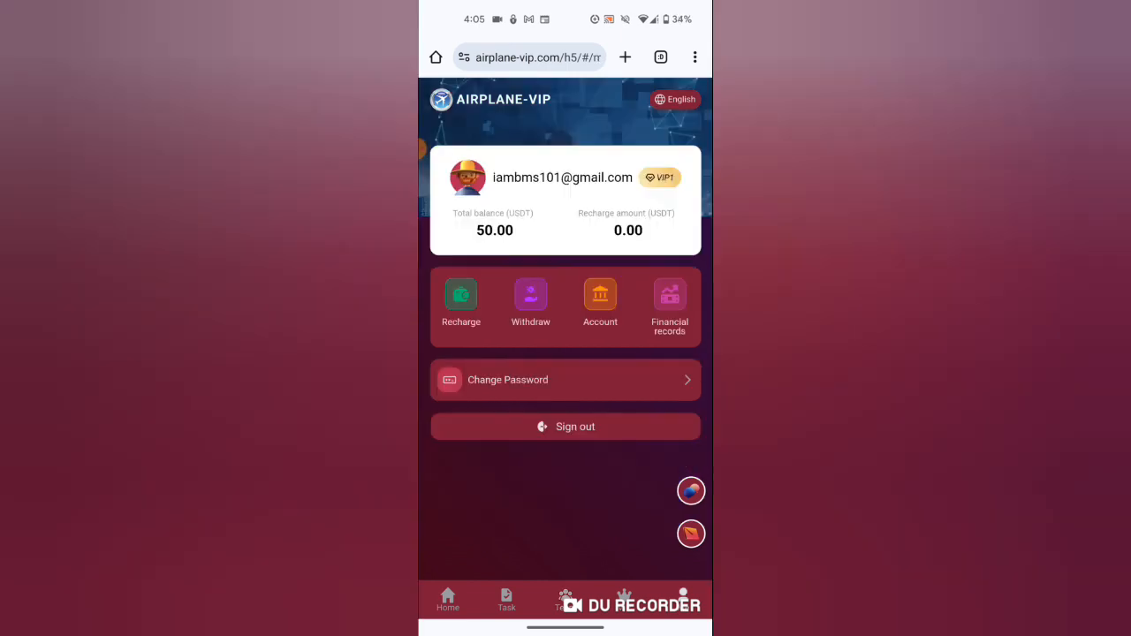
# - View the withdrawal form and leave it without submitting
pyautogui.click(530, 303)
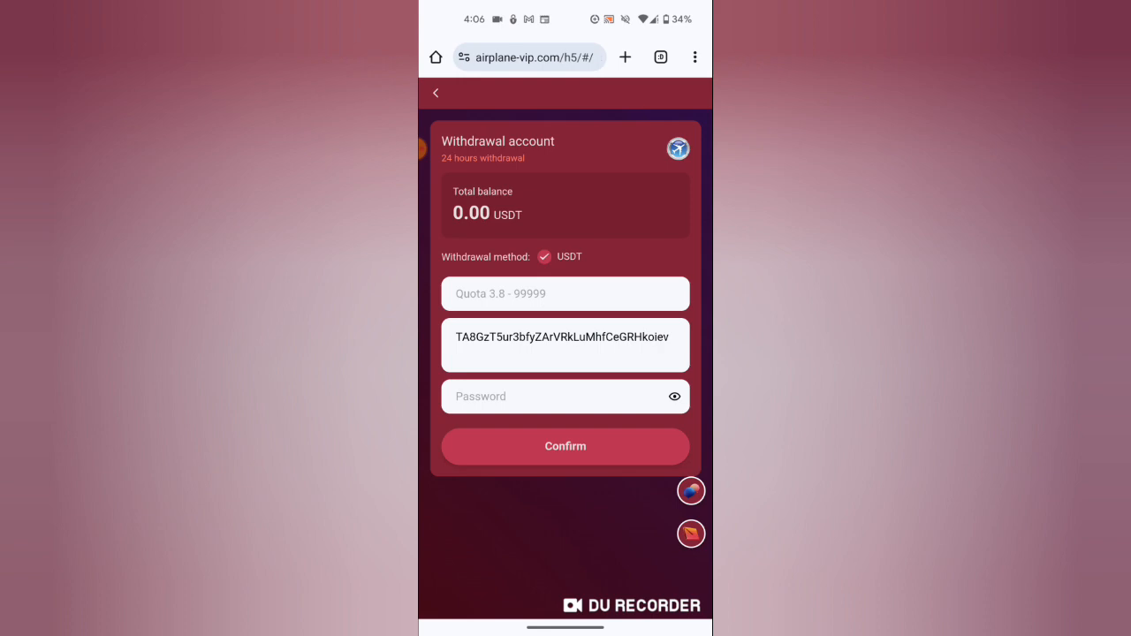
pyautogui.click(434, 92)
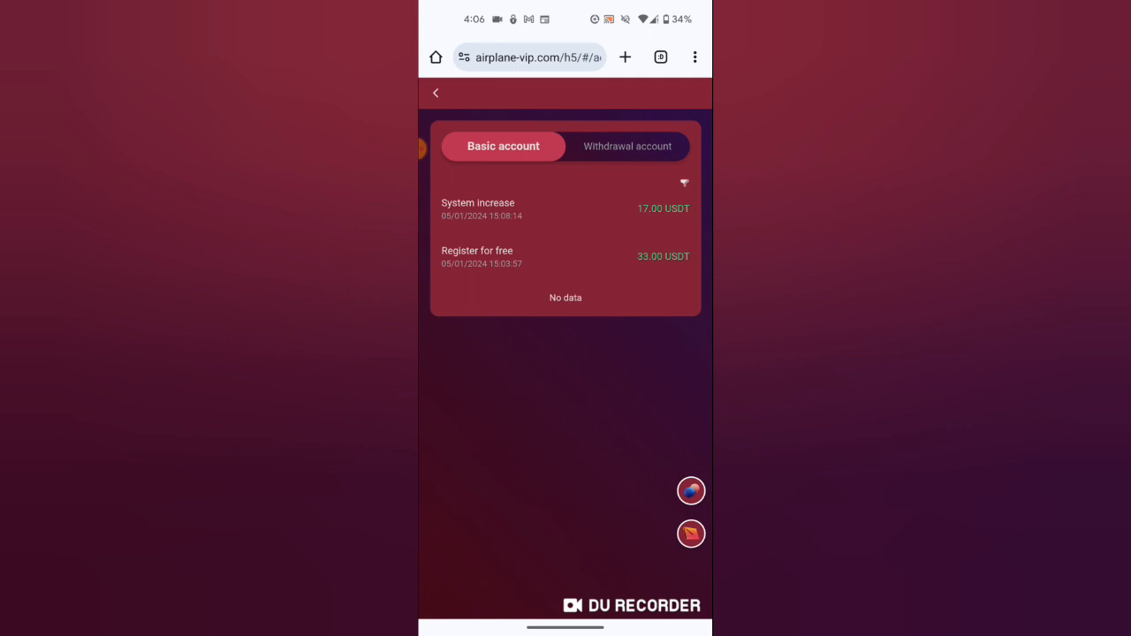
# - View the withdrawal account records (3.80 USDT task benefit) and return to the account page
pyautogui.click(626, 144)
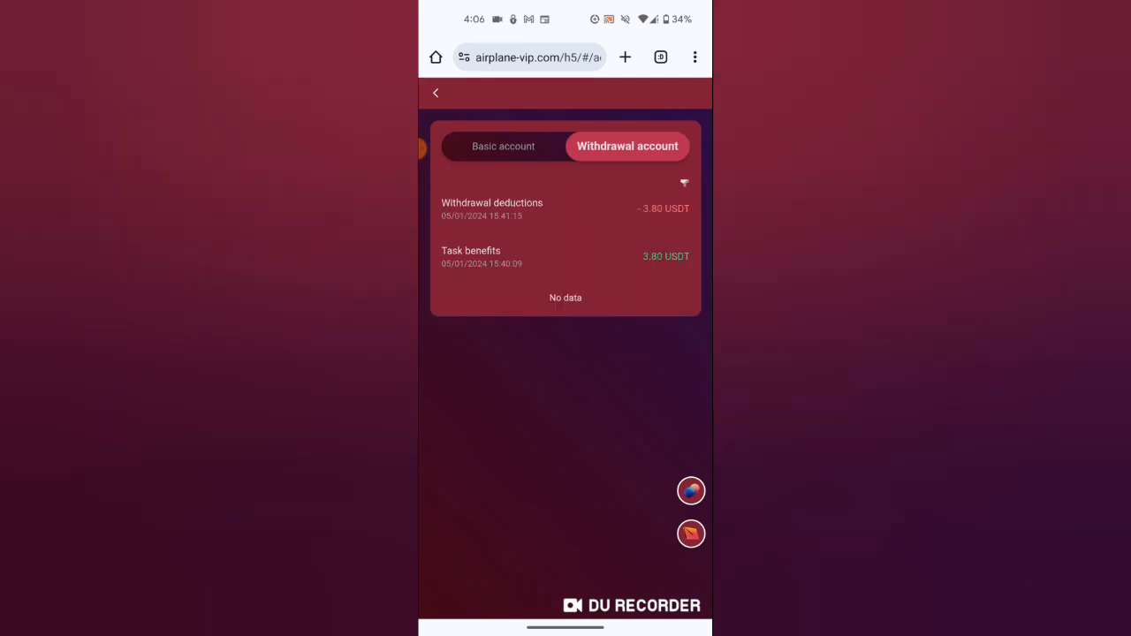
pyautogui.click(434, 92)
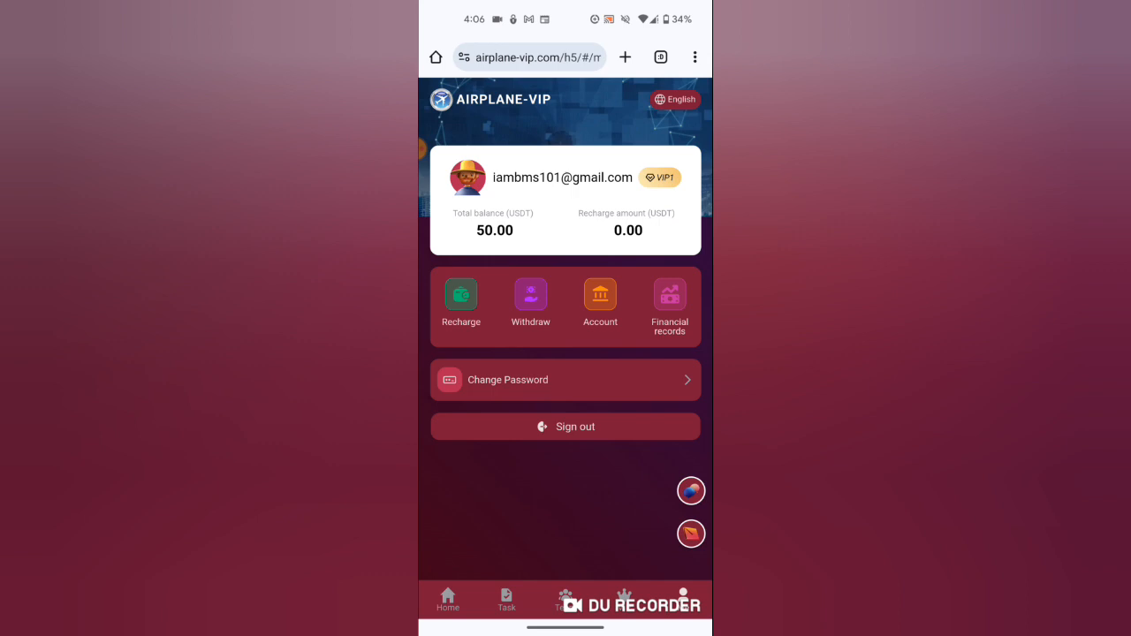